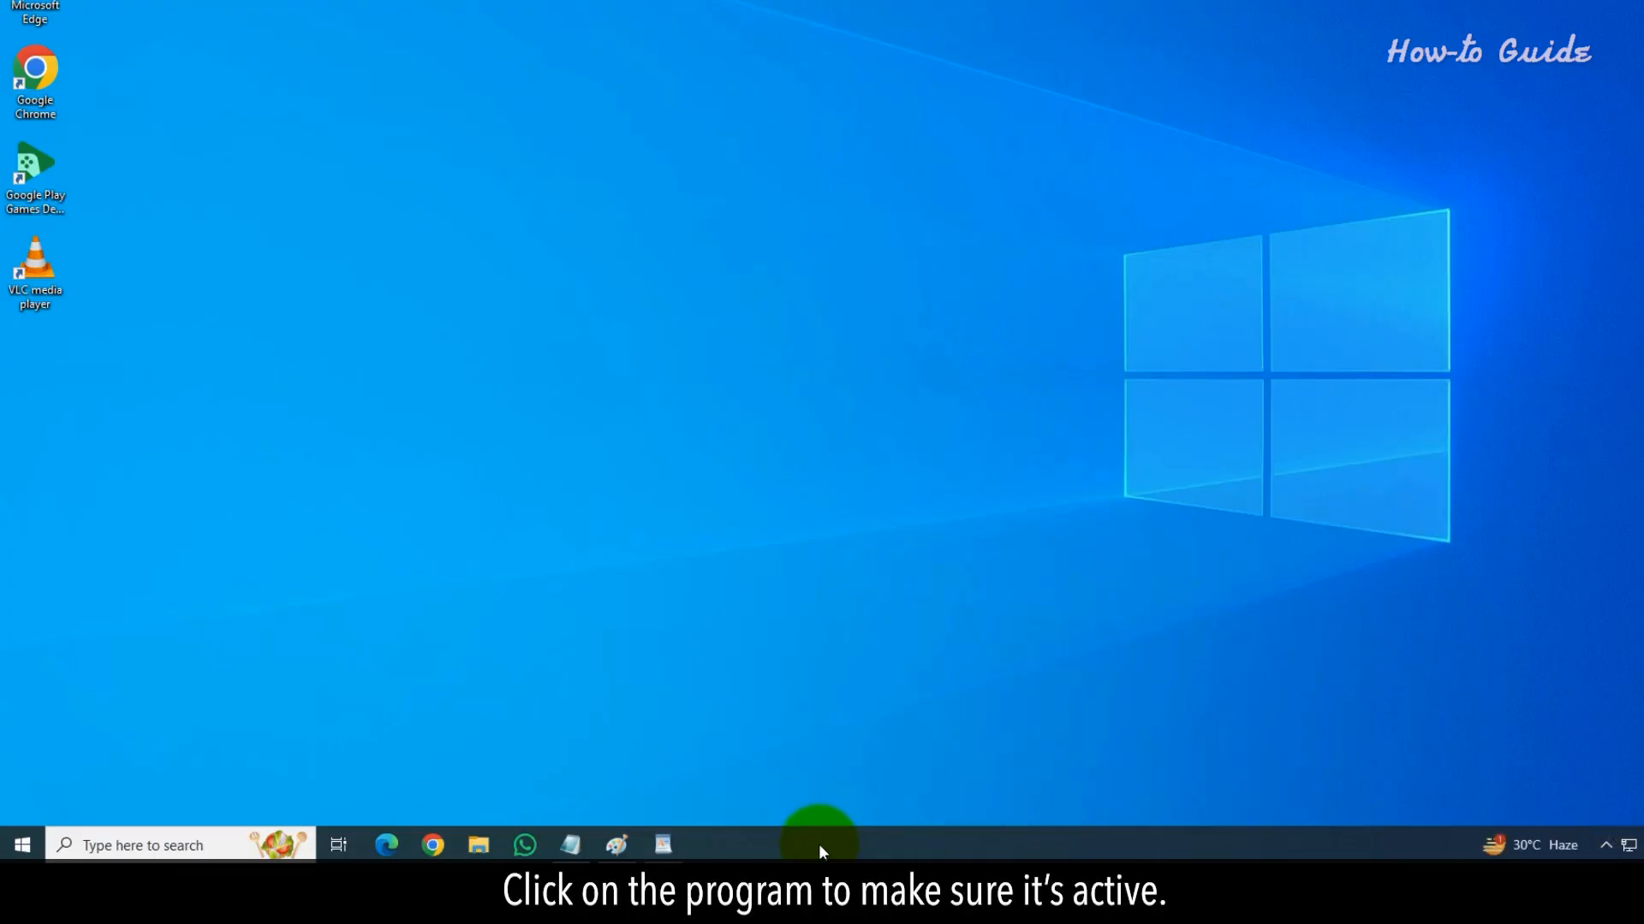
Activate the off-screen app's window from its taskbar icon.
left_click(661, 846)
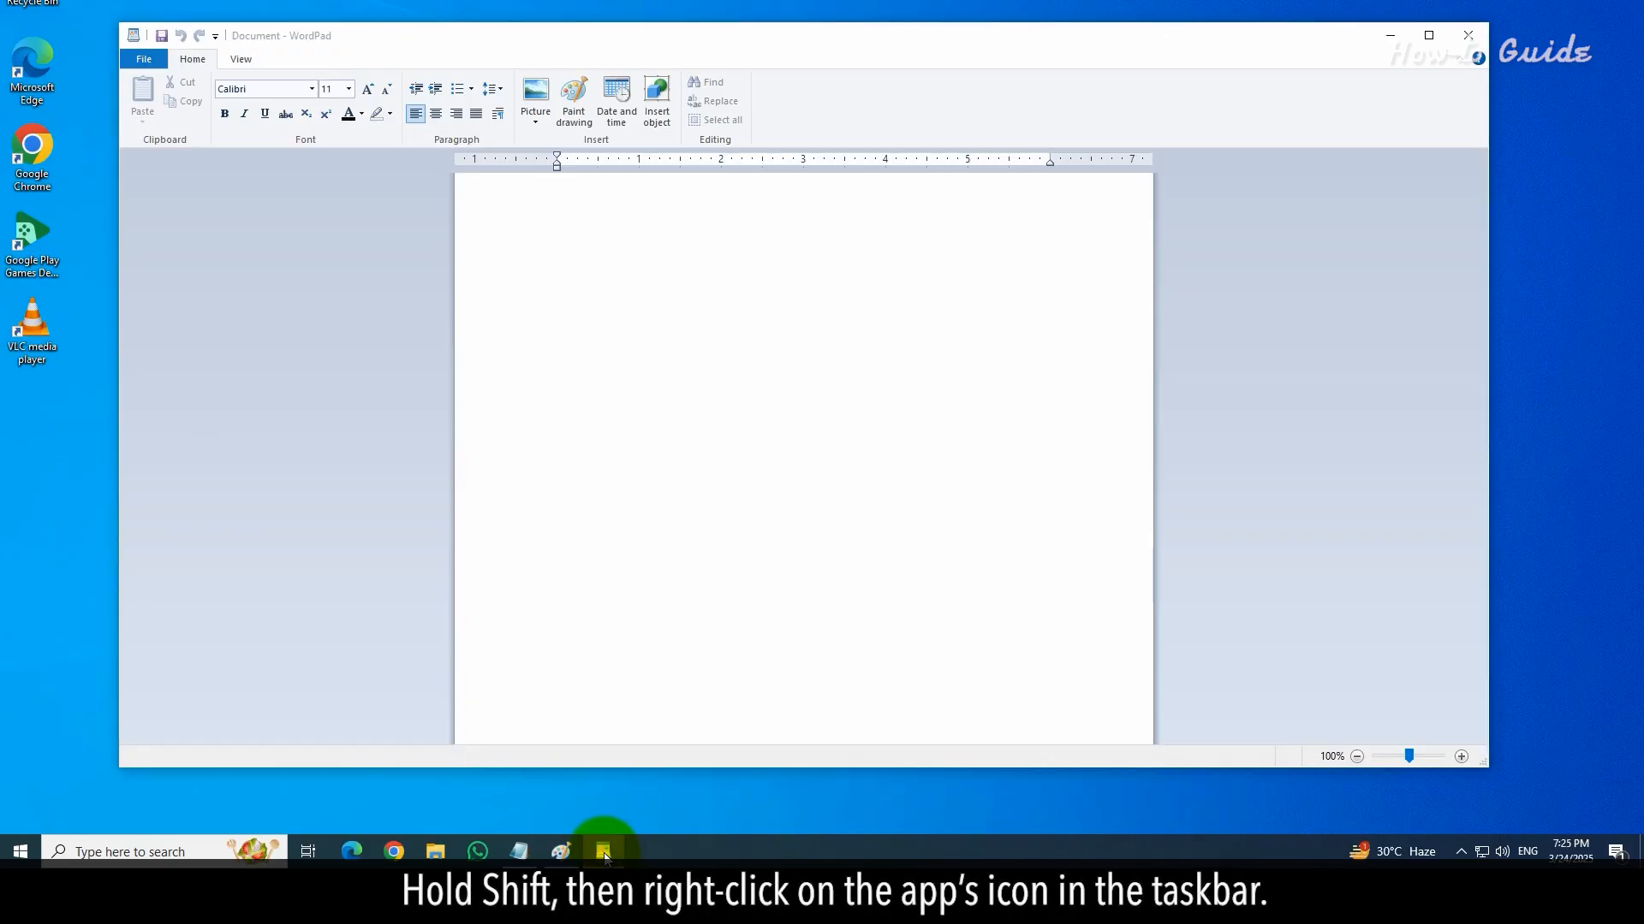
Use the WordPad taskbar icon's Move command to drop the window back into view.
right_click(603, 851)
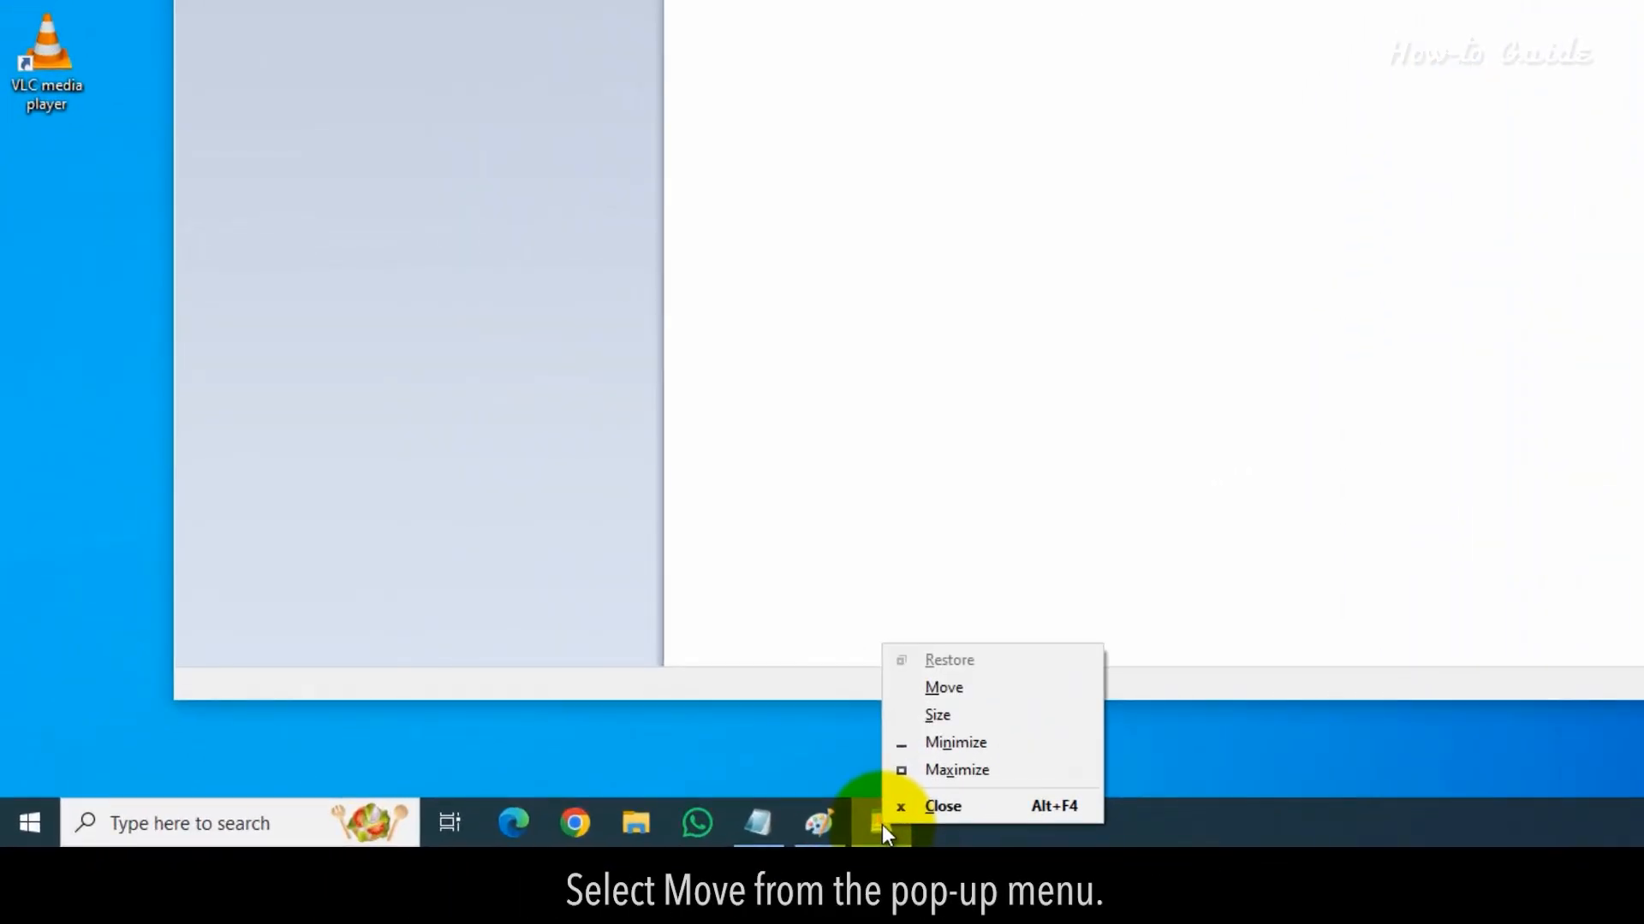
left_click(943, 687)
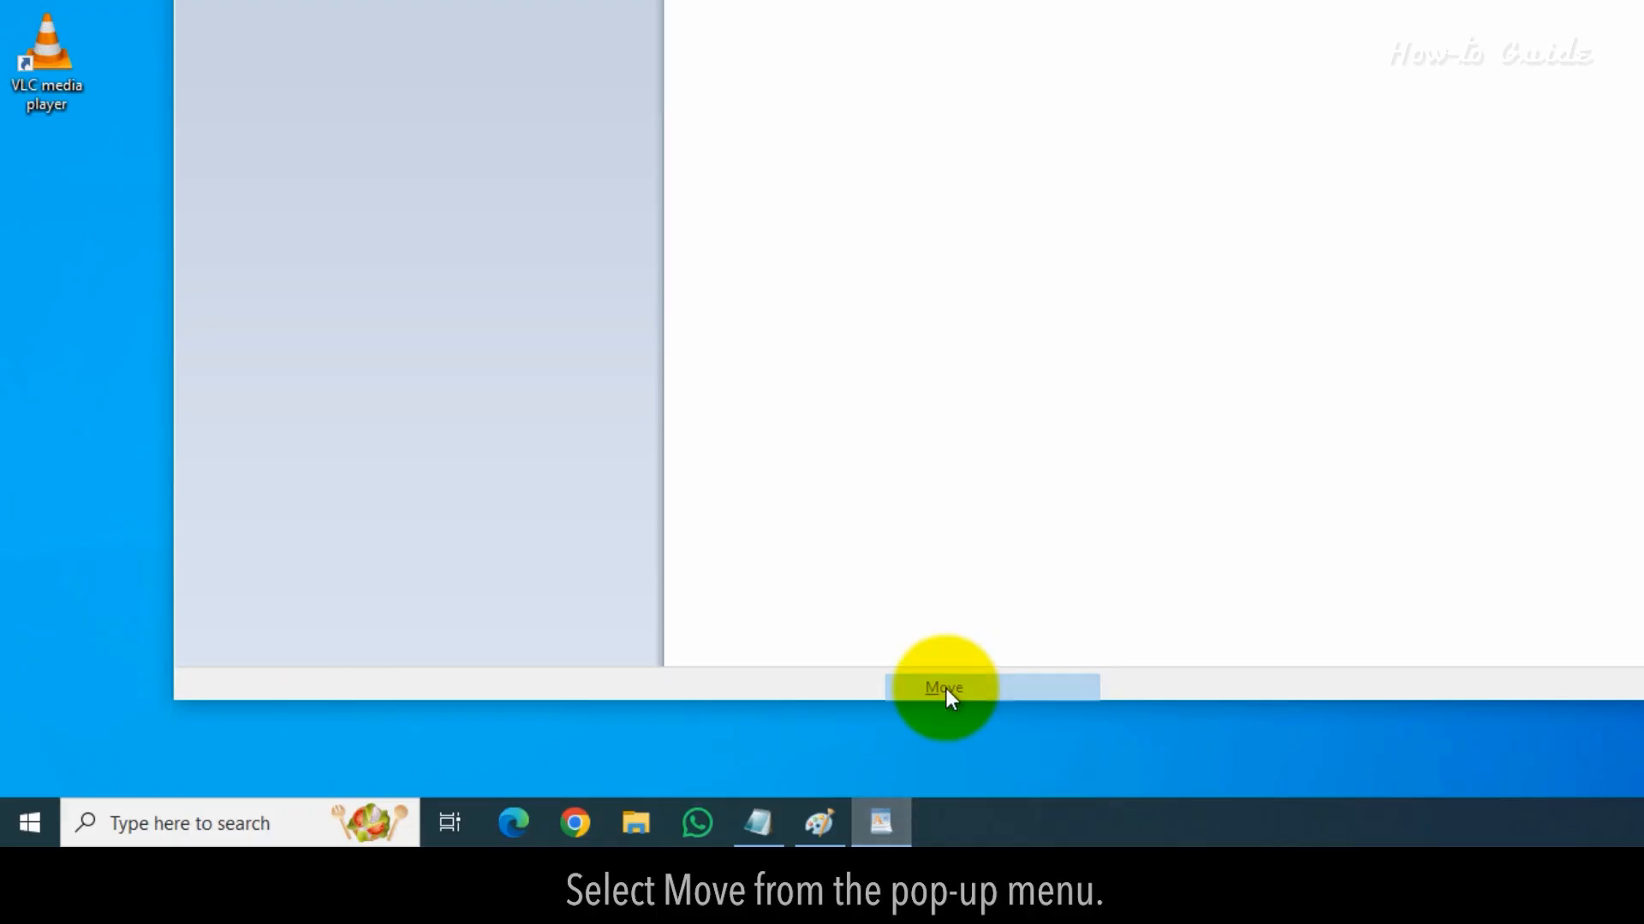
left_click(940, 688)
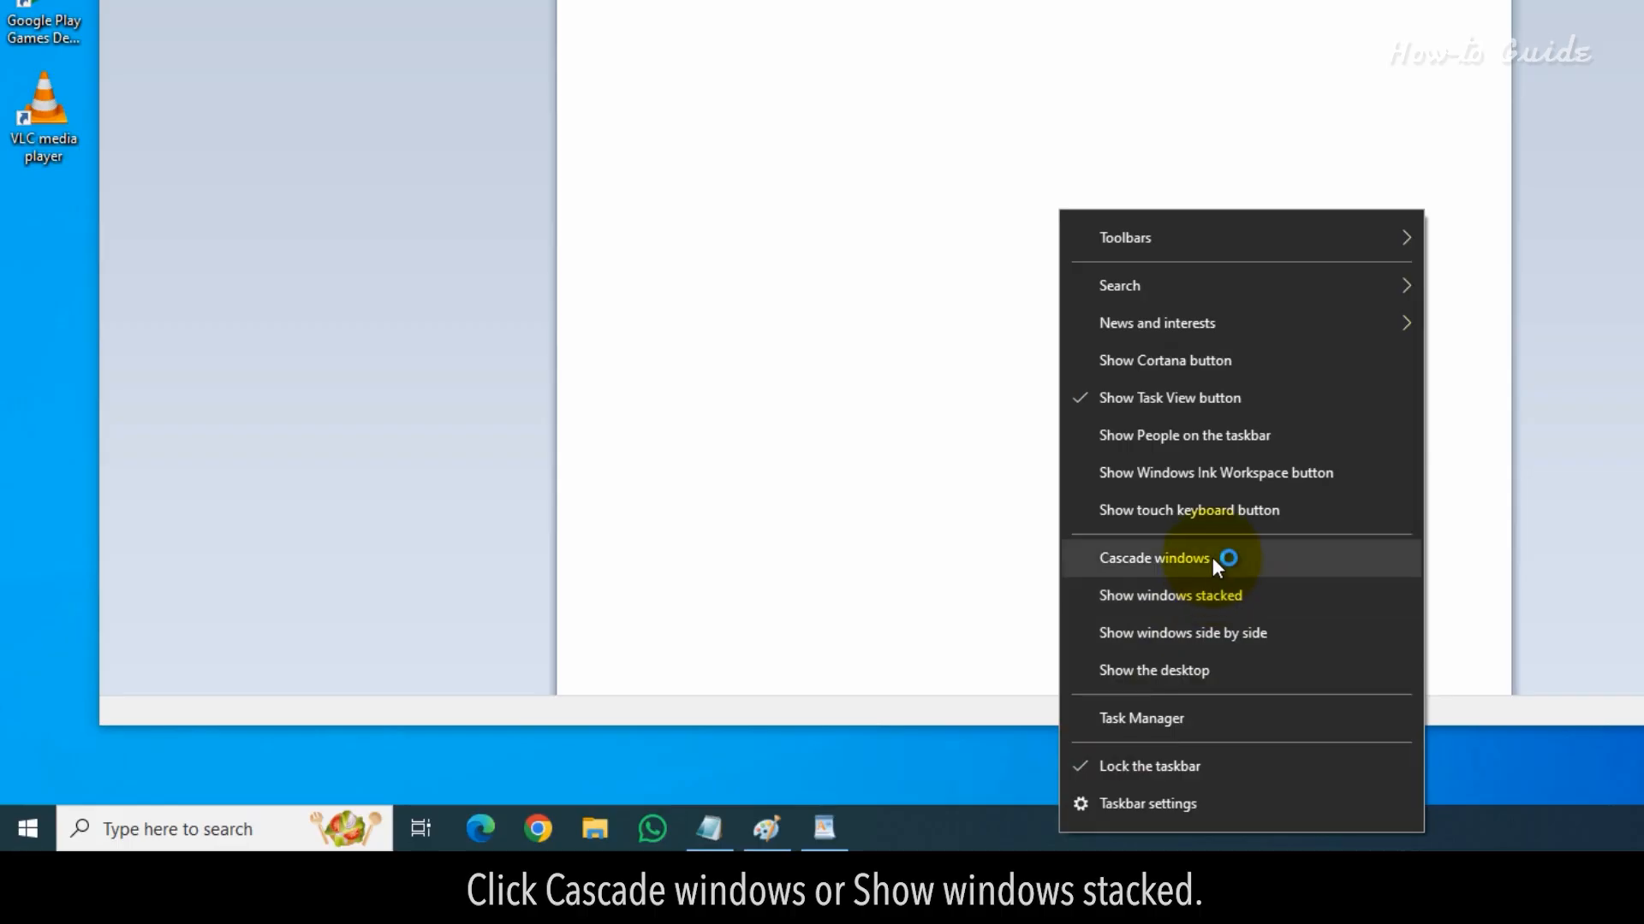
Cascade the open windows, then show Notepad, Paint and WordPad stacked fully on screen.
left_click(1153, 557)
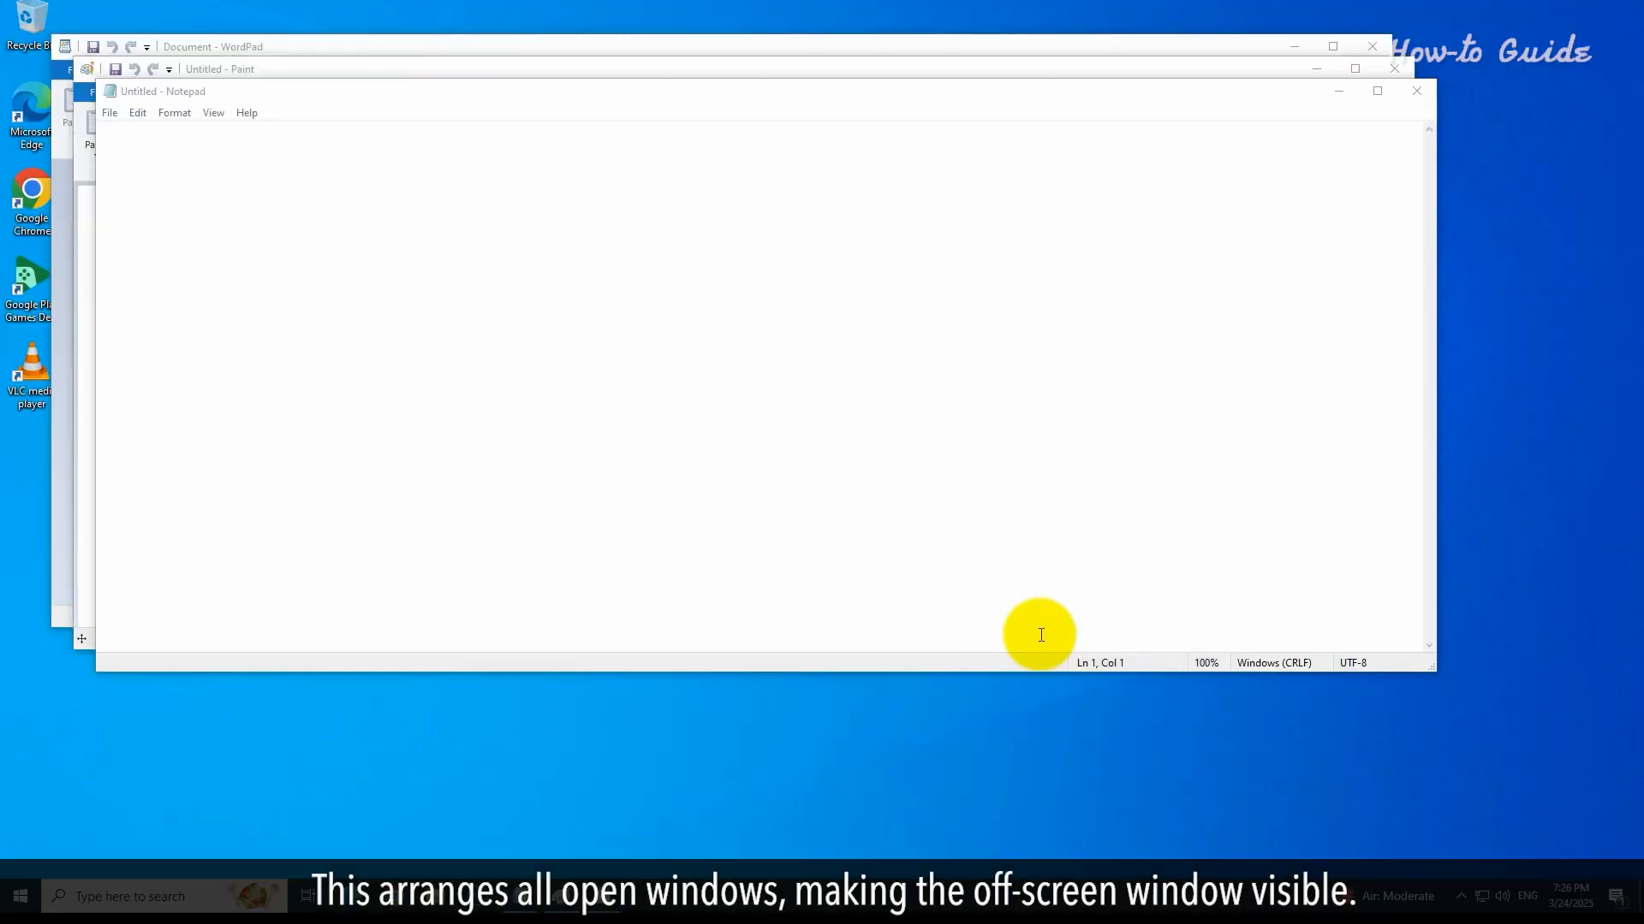
mouse_move(808, 447)
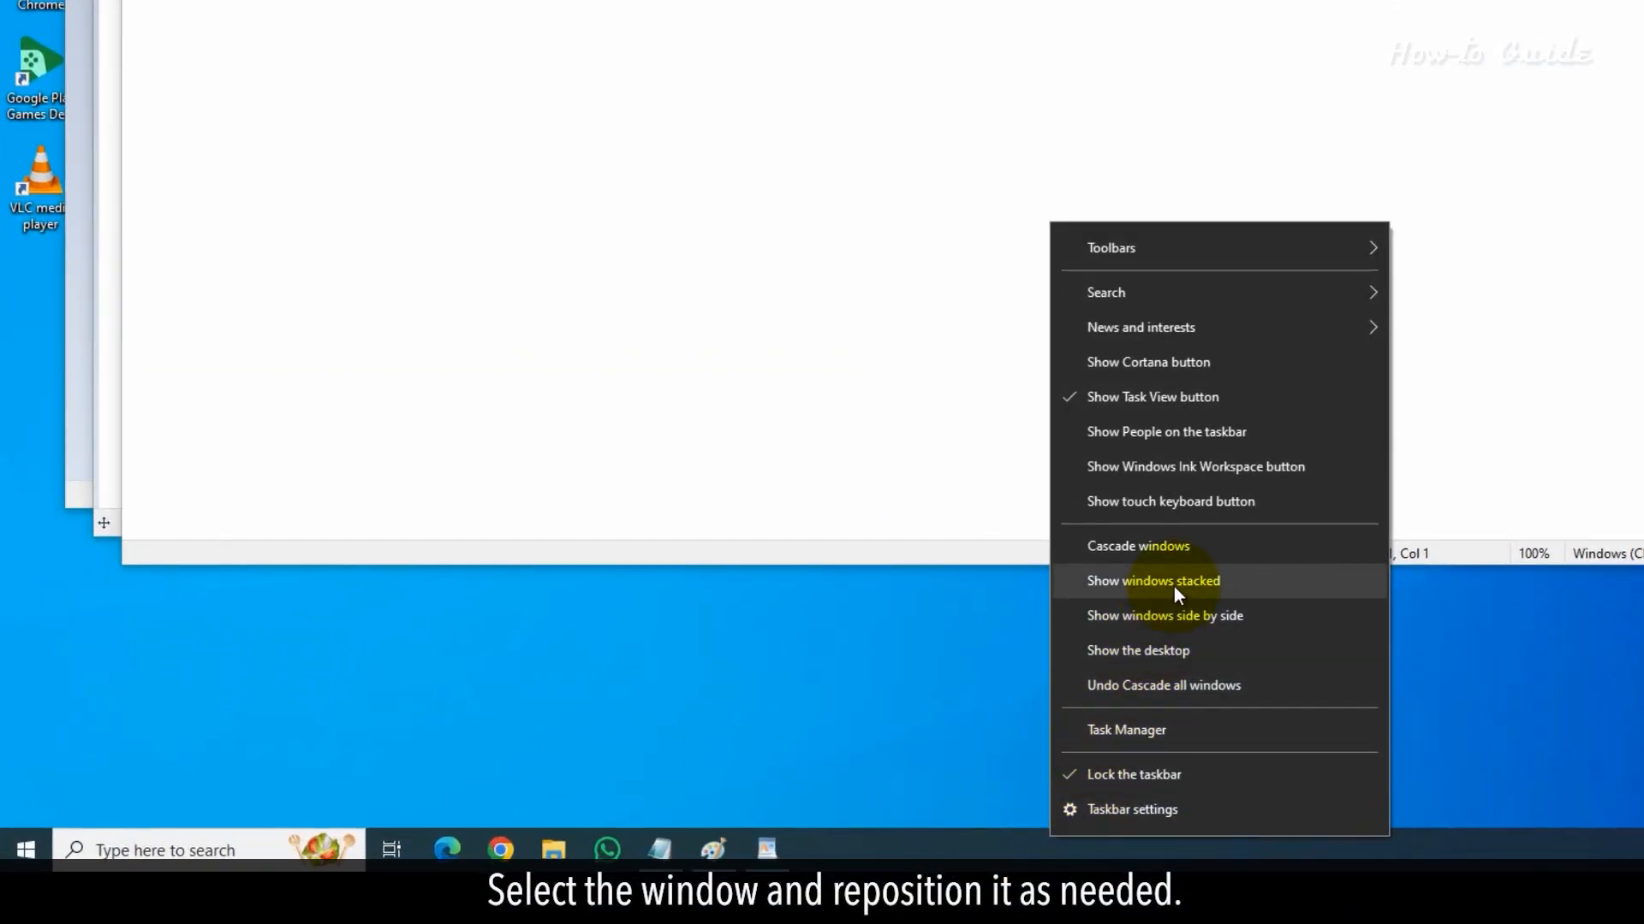
left_click(1152, 581)
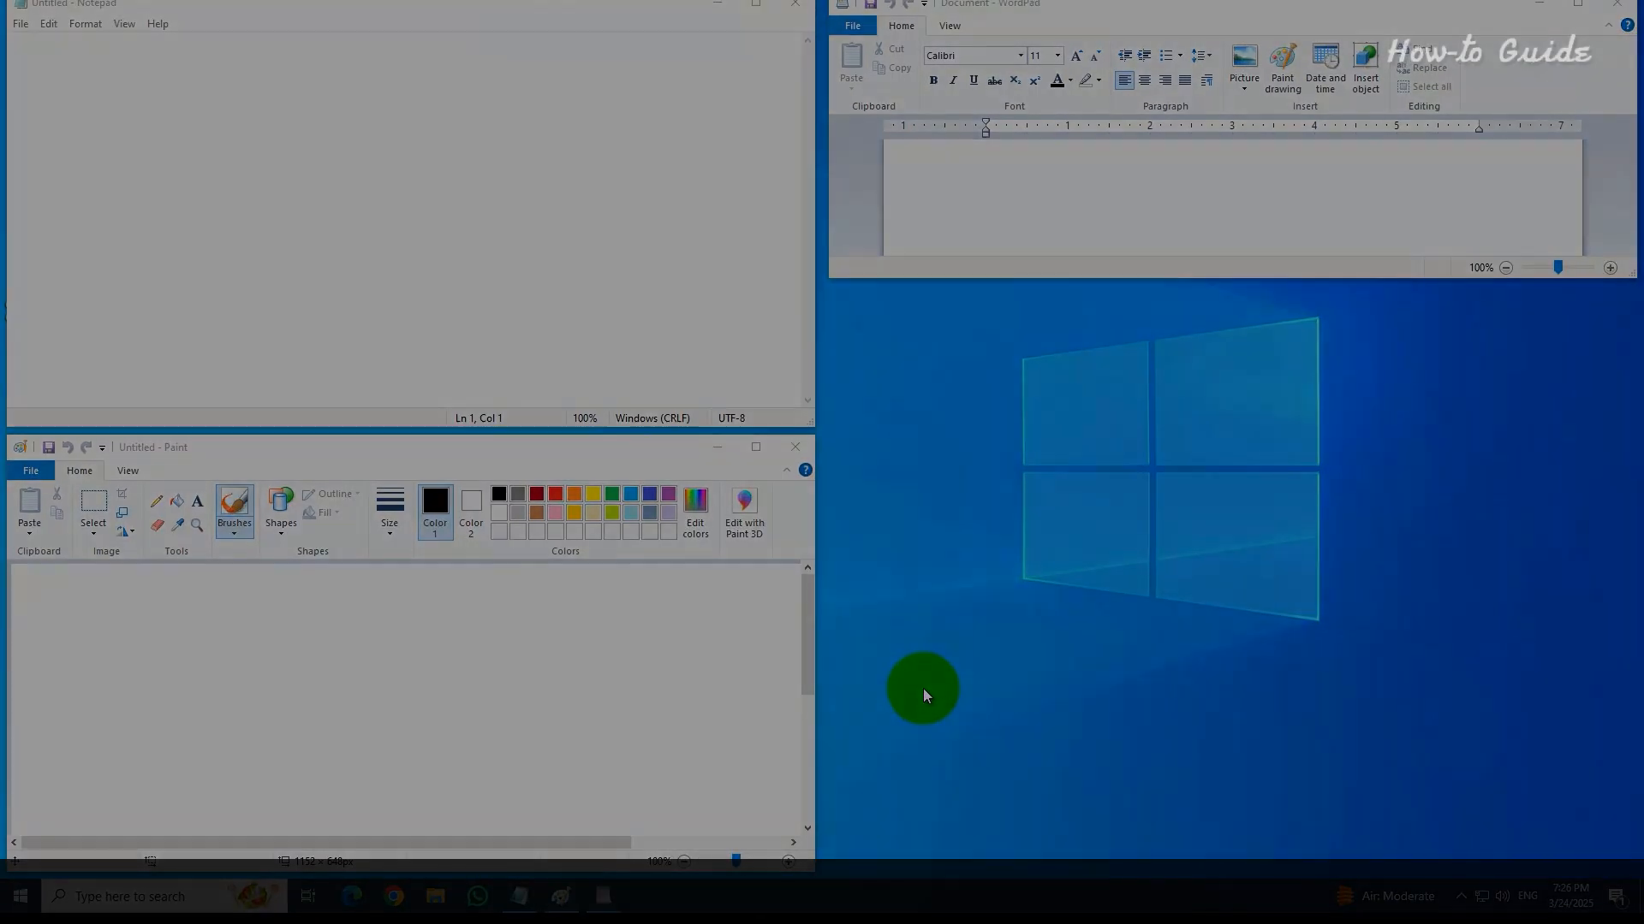
Use the Alt+Tab overview to bring the Paint window forward as the active window.
key("alt+tab")
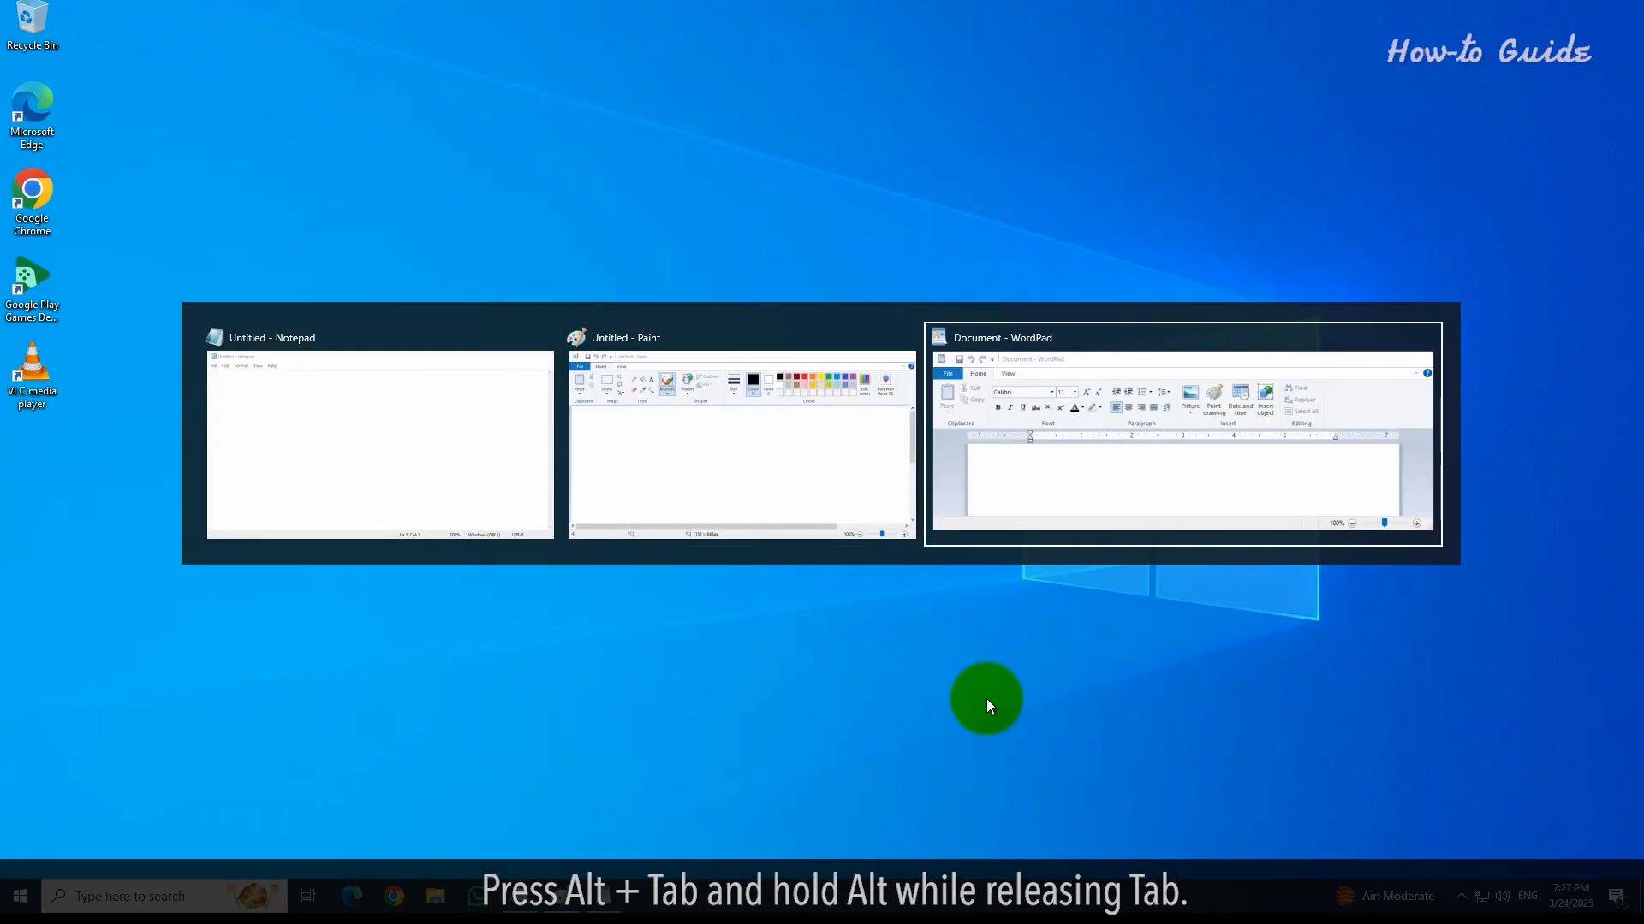
key("Tab")
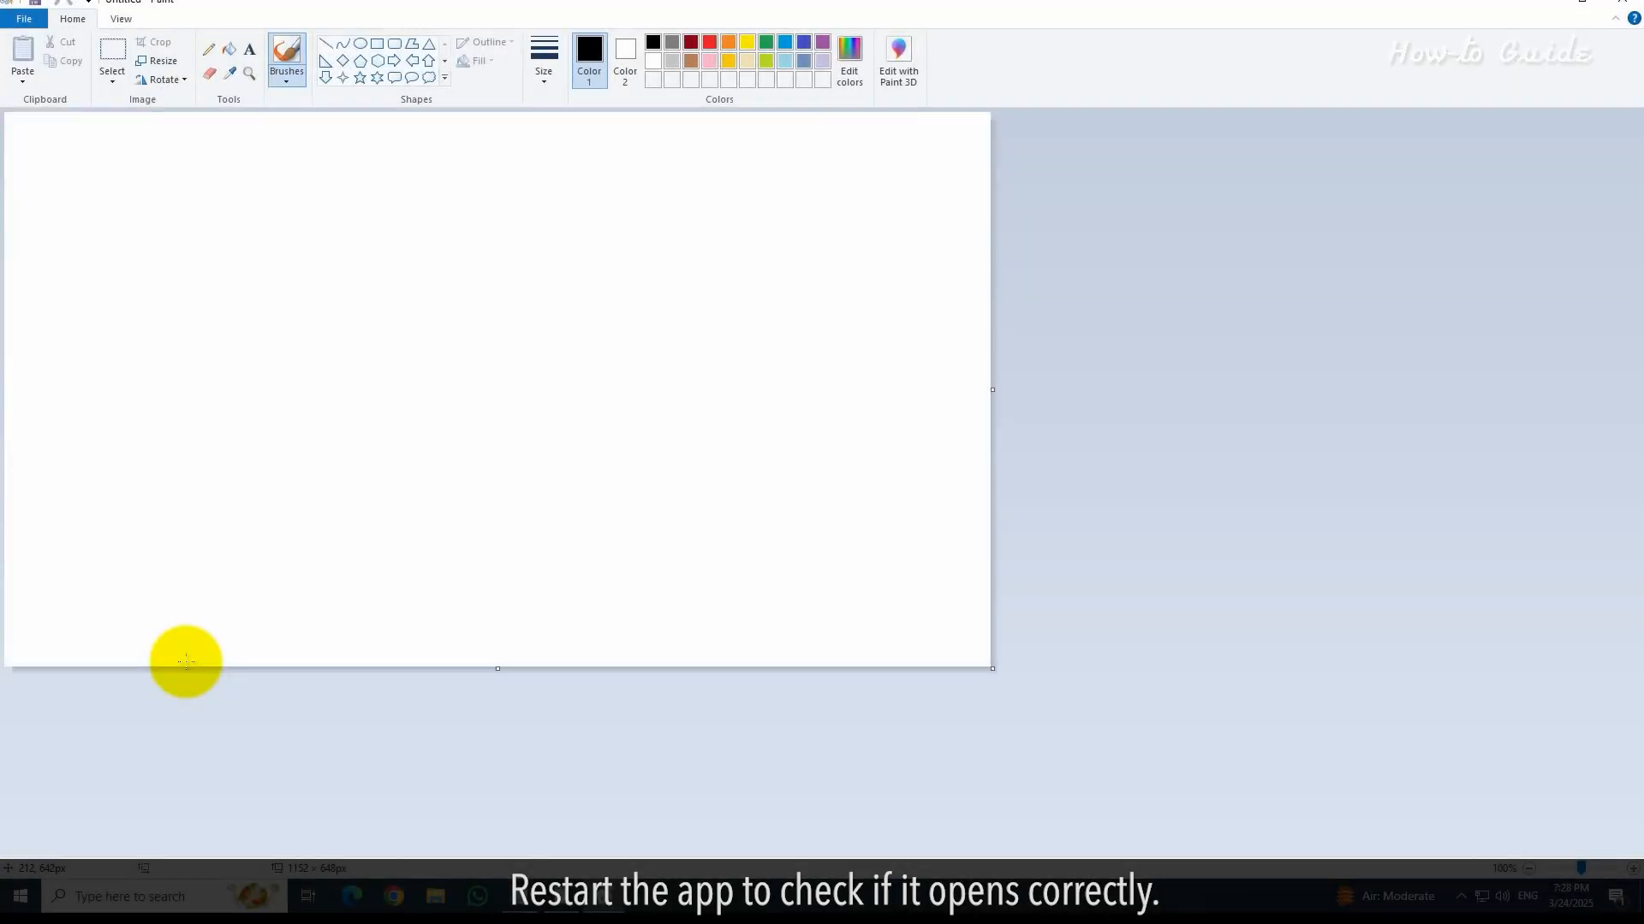
Expand the Start menu's power options to reach the Restart choice.
left_click(19, 895)
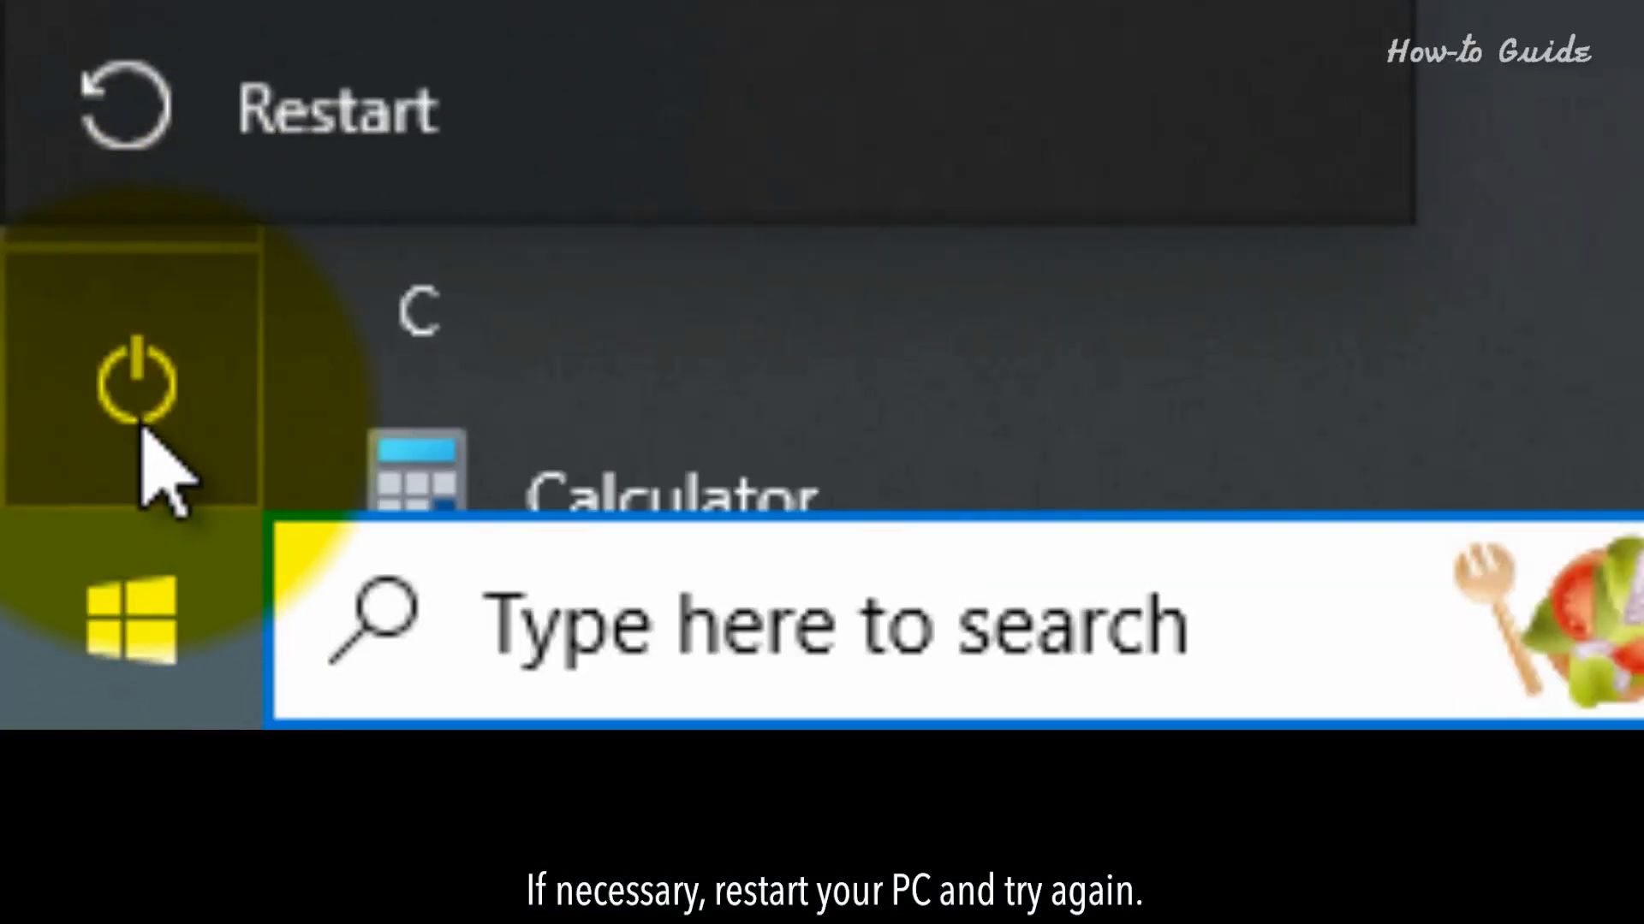